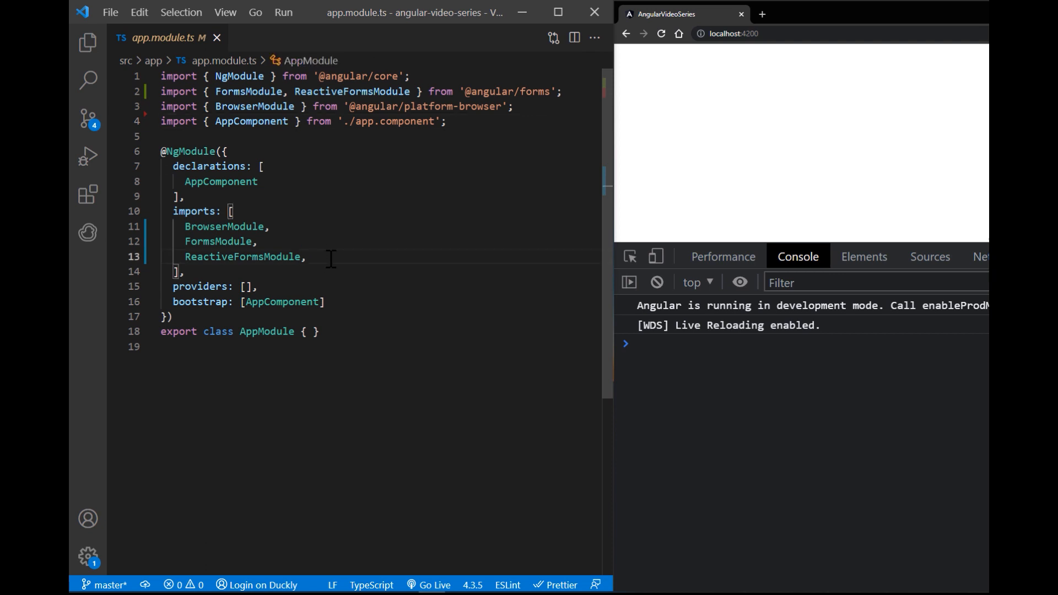
pyautogui.write('HttpClientModule')
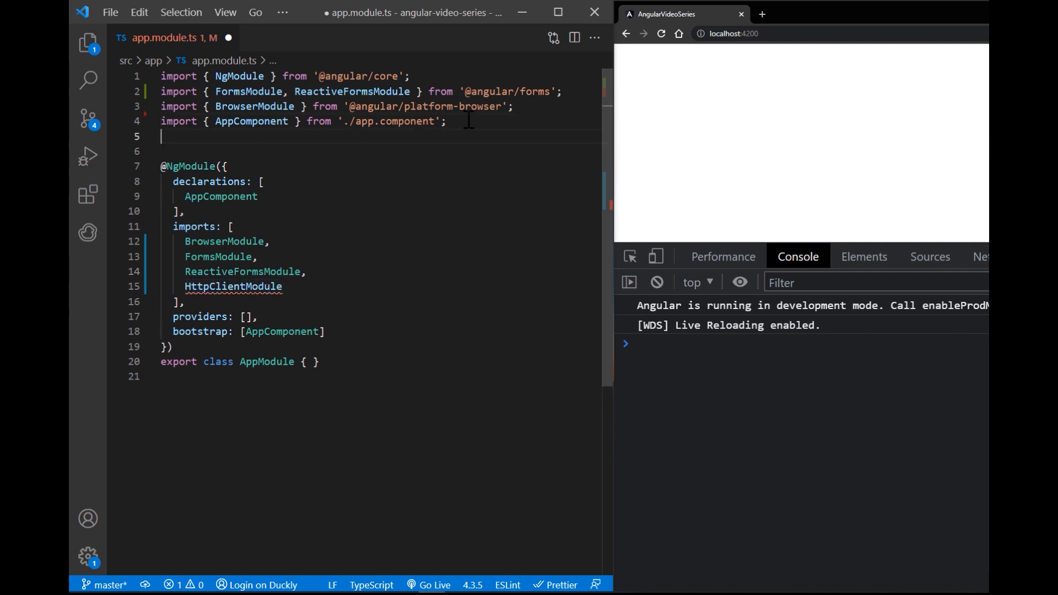
pyautogui.write('import { HttpClientModule } from')
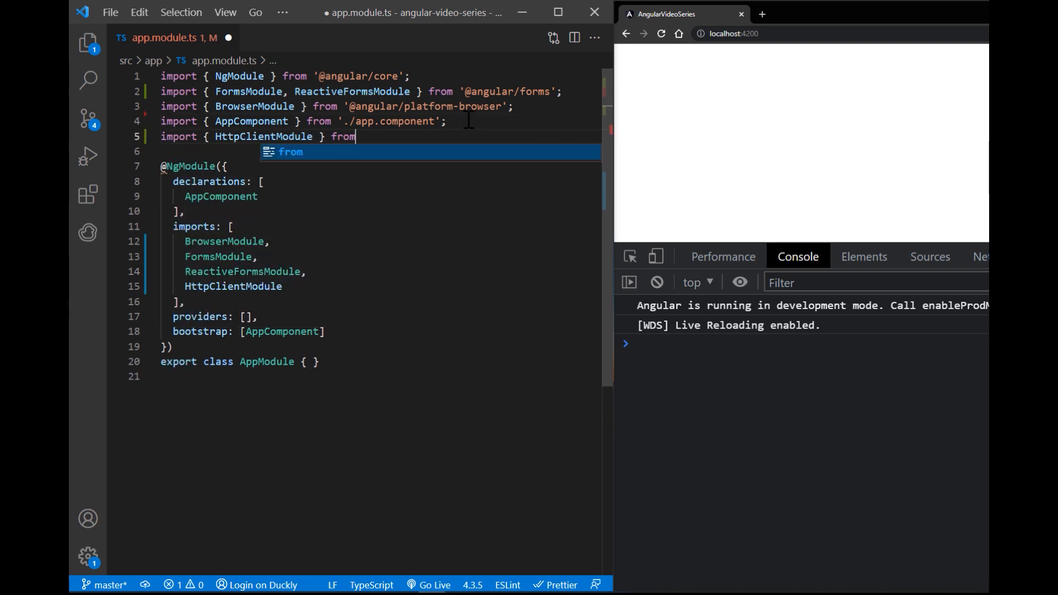
pyautogui.write("'@angular/comm")
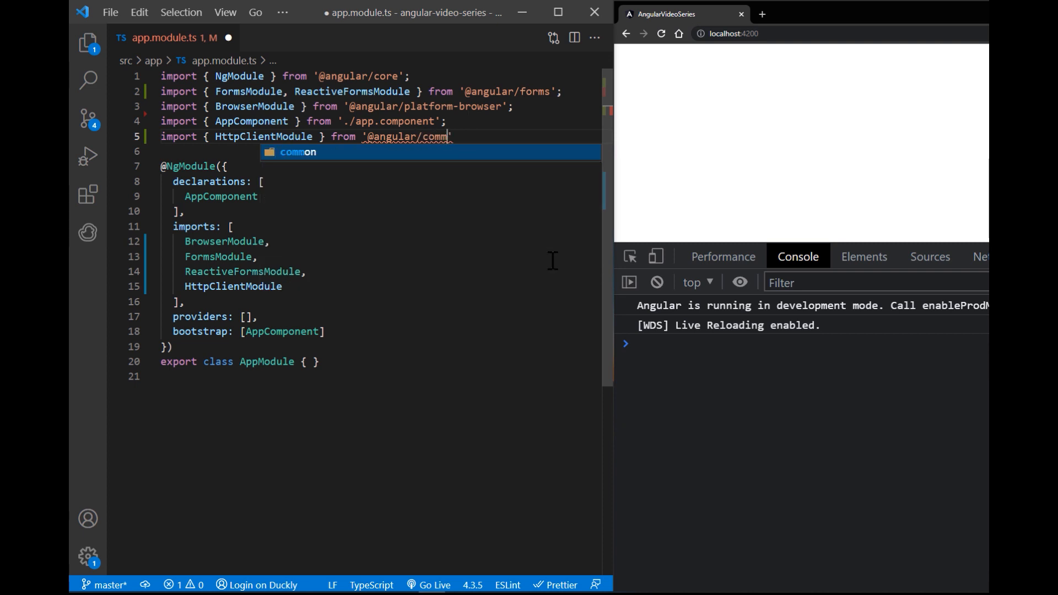
pyautogui.click(89, 43)
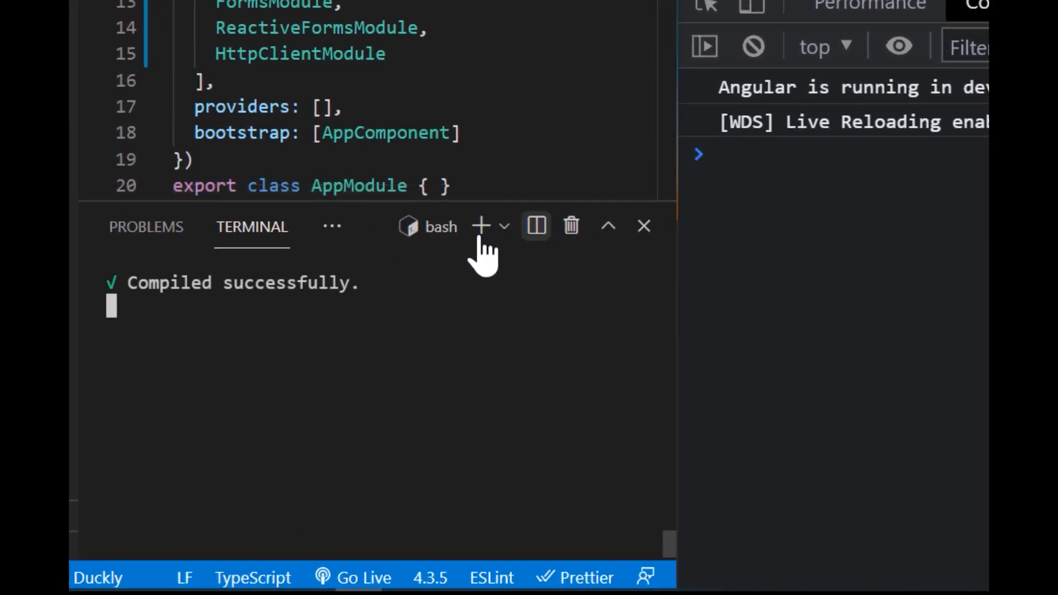
# Generate the data service in src/app with 'ng g s data' and switch to data.service.ts
pyautogui.click(481, 226)
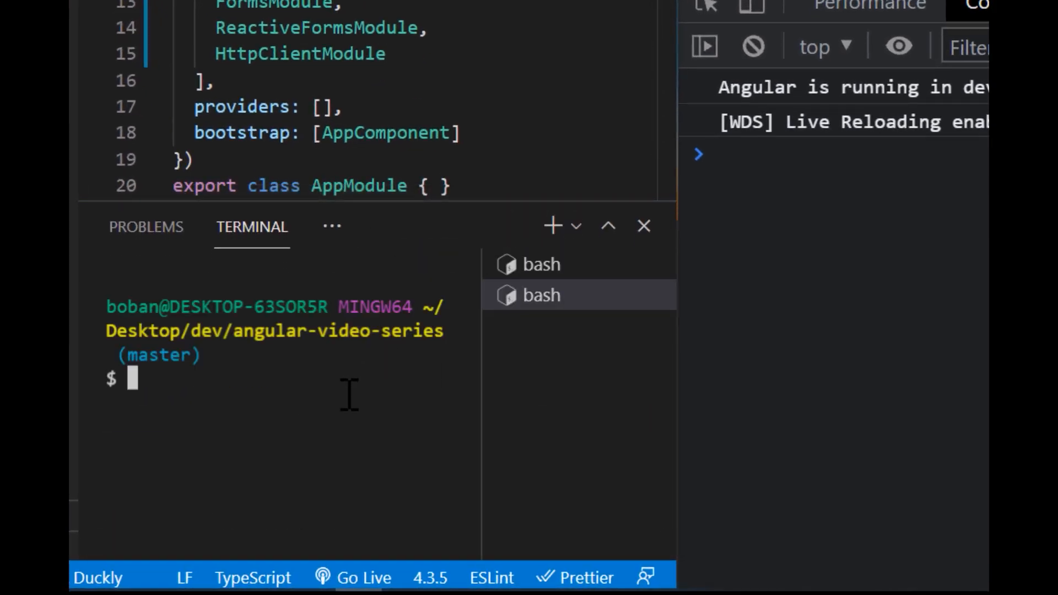
pyautogui.write('cd d')
pyautogui.write('n')
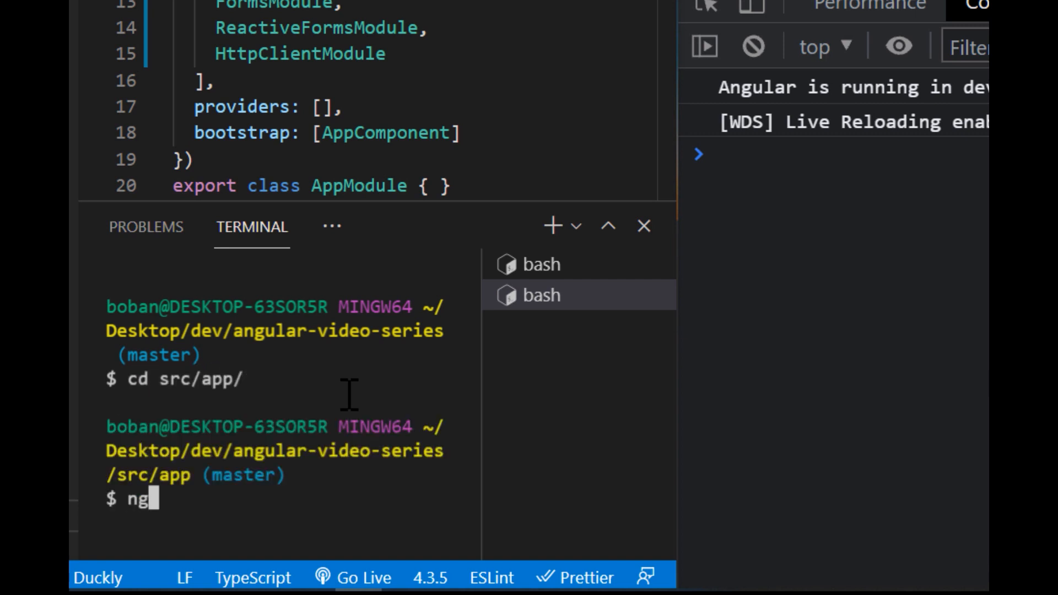
pyautogui.write('g s data')
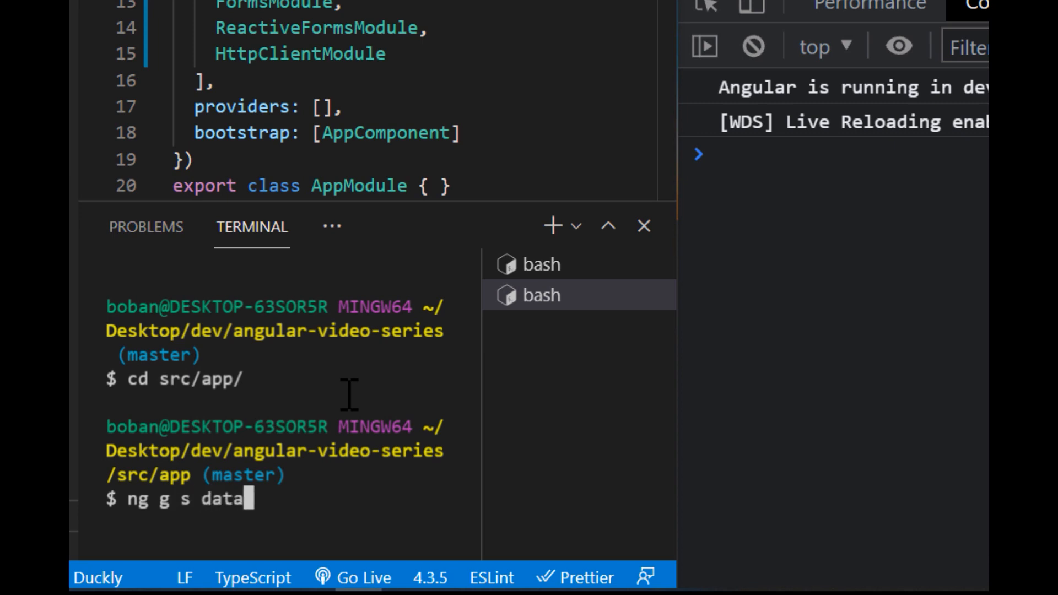
pyautogui.press('Return')
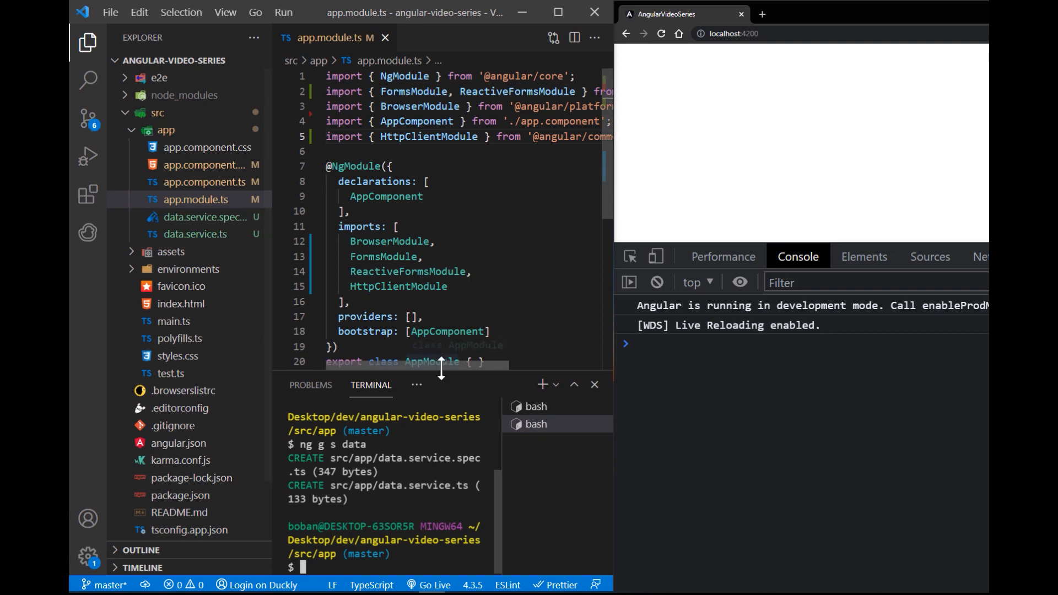
pyautogui.click(593, 383)
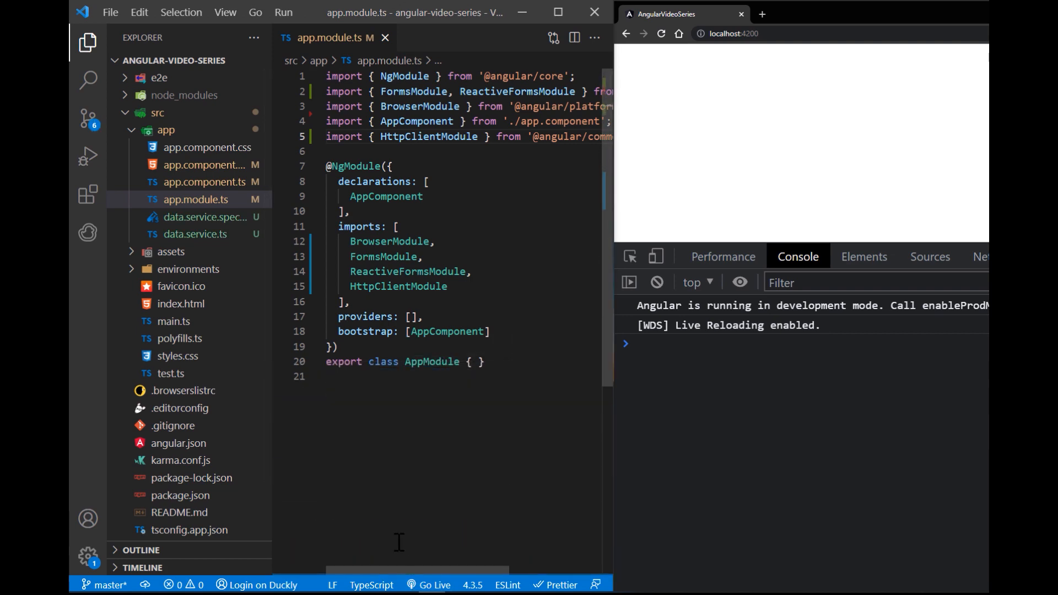
pyautogui.click(195, 234)
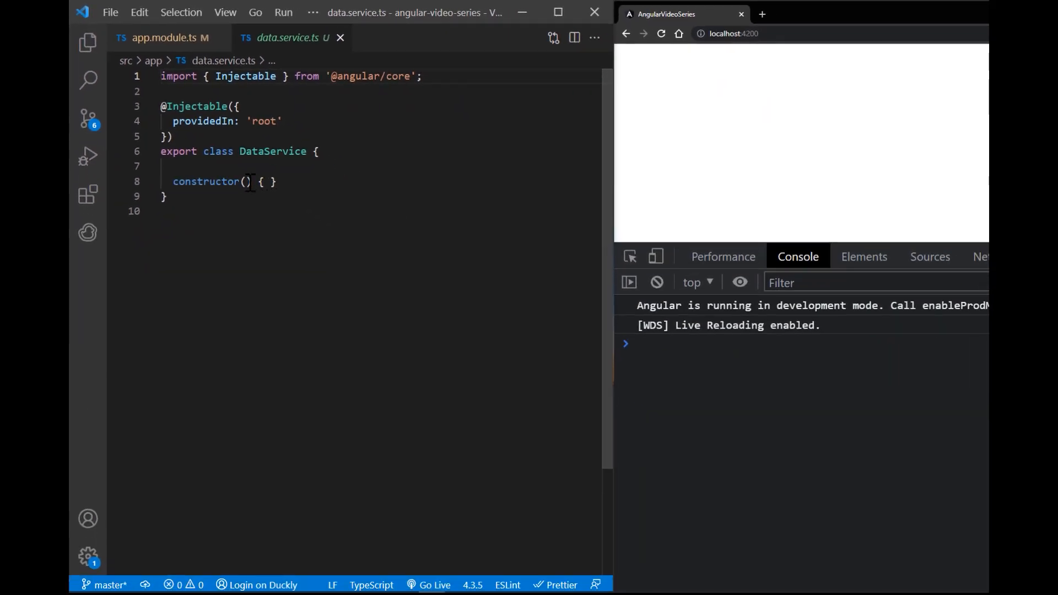
# Inject private http: HttpClient and add getData() returning a GET to the TheCocktailDB search.php?f=a URL
pyautogui.write('private http: HttpClient')
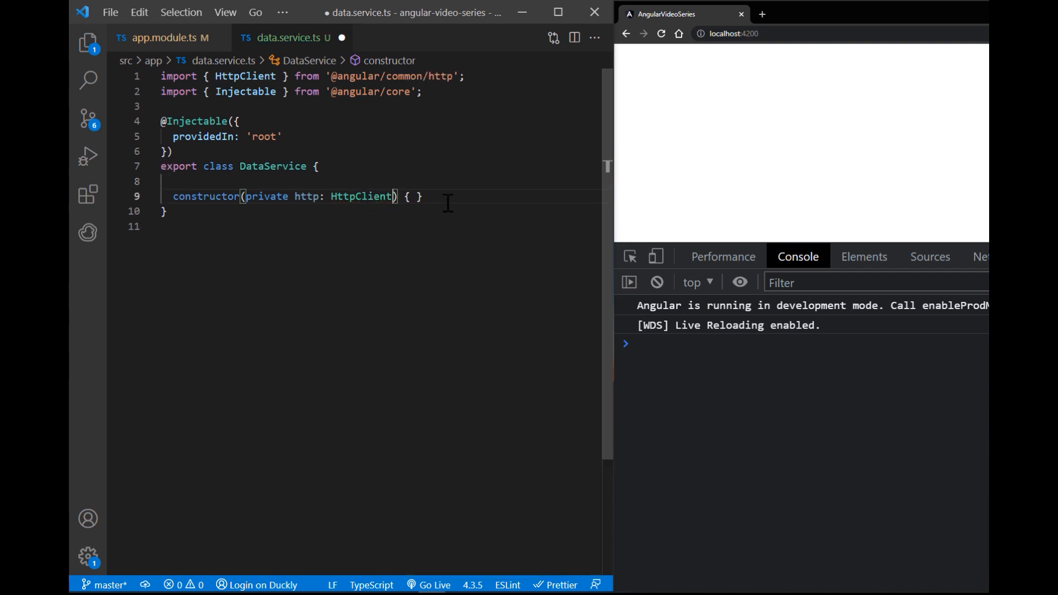
pyautogui.write('getData(')
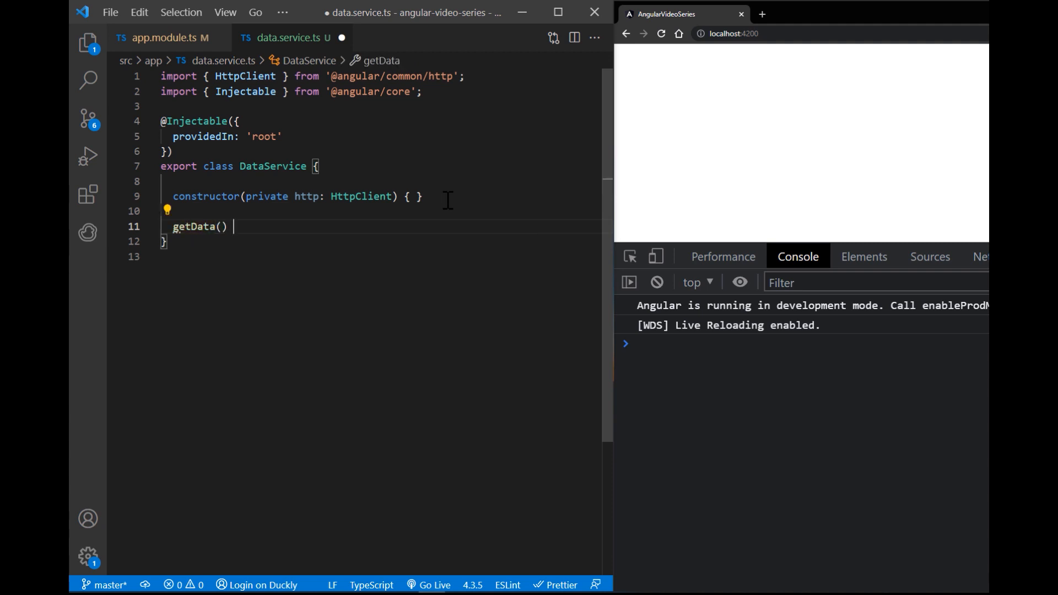
pyautogui.write('{')
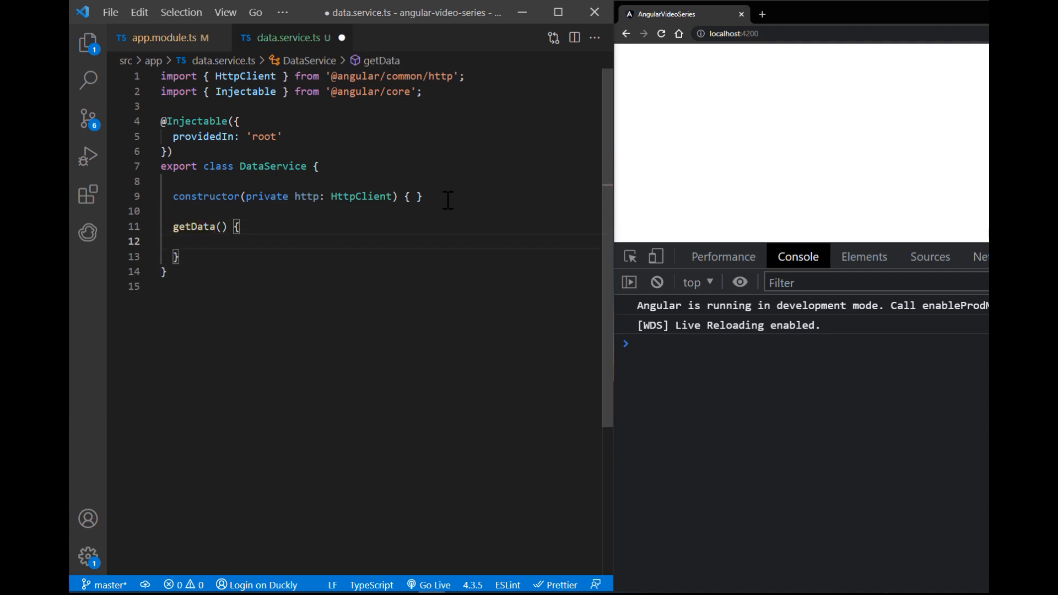
pyautogui.write('return this.')
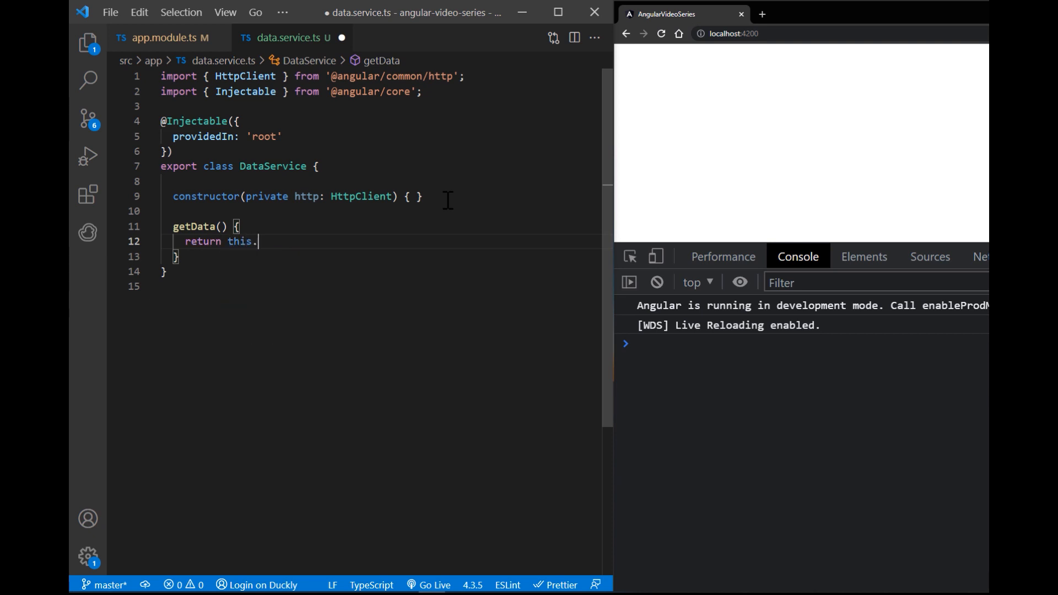
pyautogui.write('http.get();')
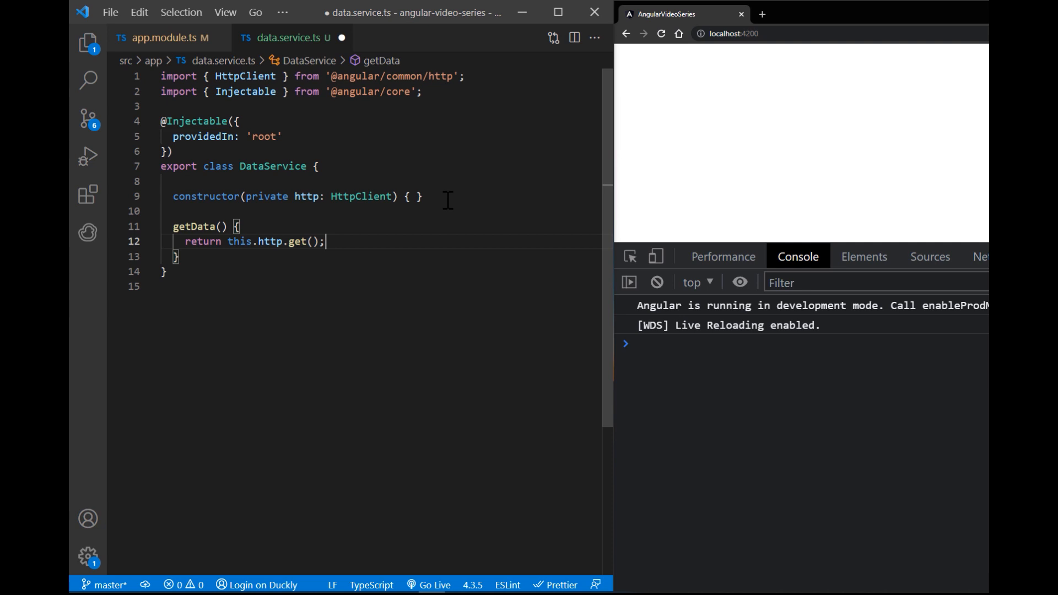
pyautogui.write("''")
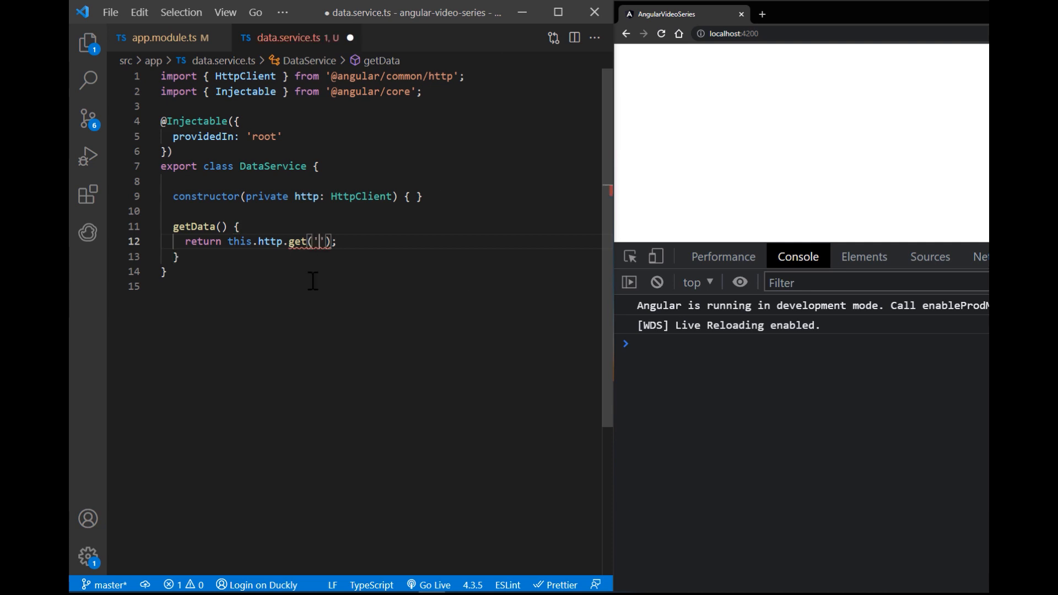
pyautogui.write('https://www.thecocktaildb.com/api/json/v1/1/search.php?f=a')
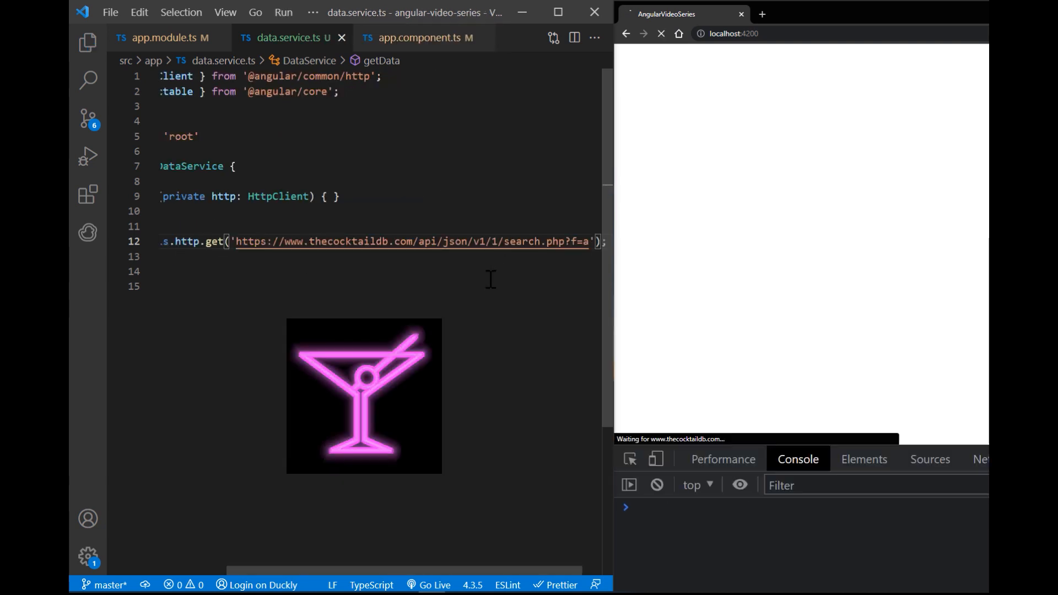
# Switch to app.component.ts with the project sidebar hidden
pyautogui.click(87, 42)
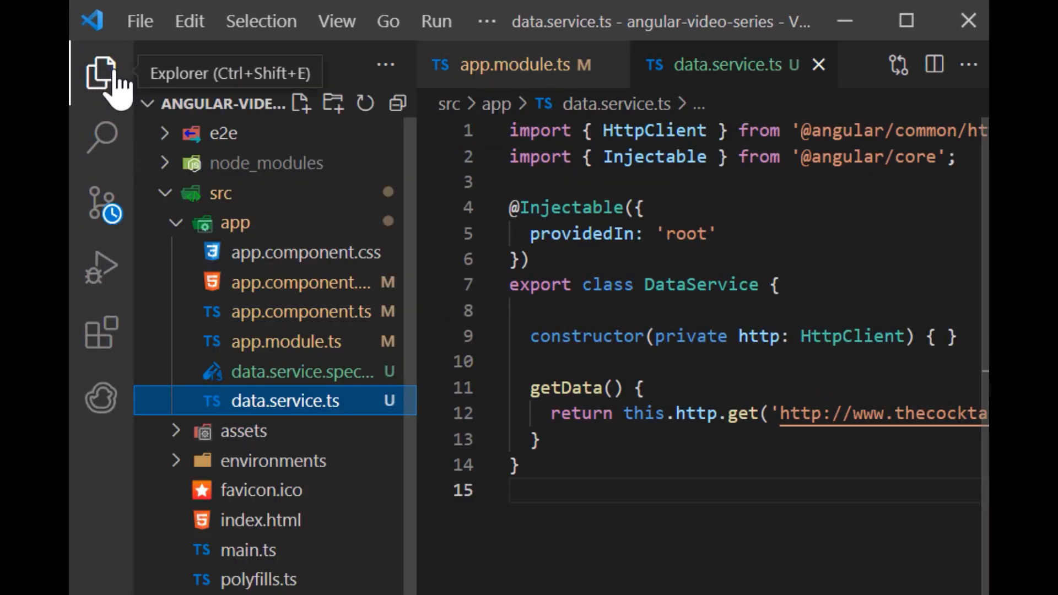
pyautogui.click(302, 310)
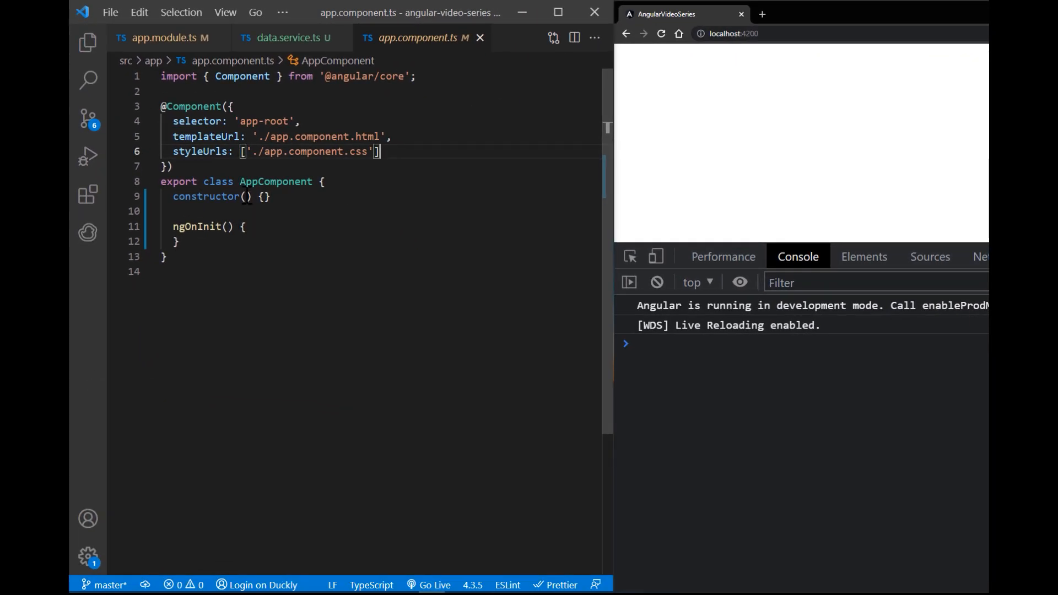
# Inject private dataService: DataService into AppComponent
pyautogui.write('private')
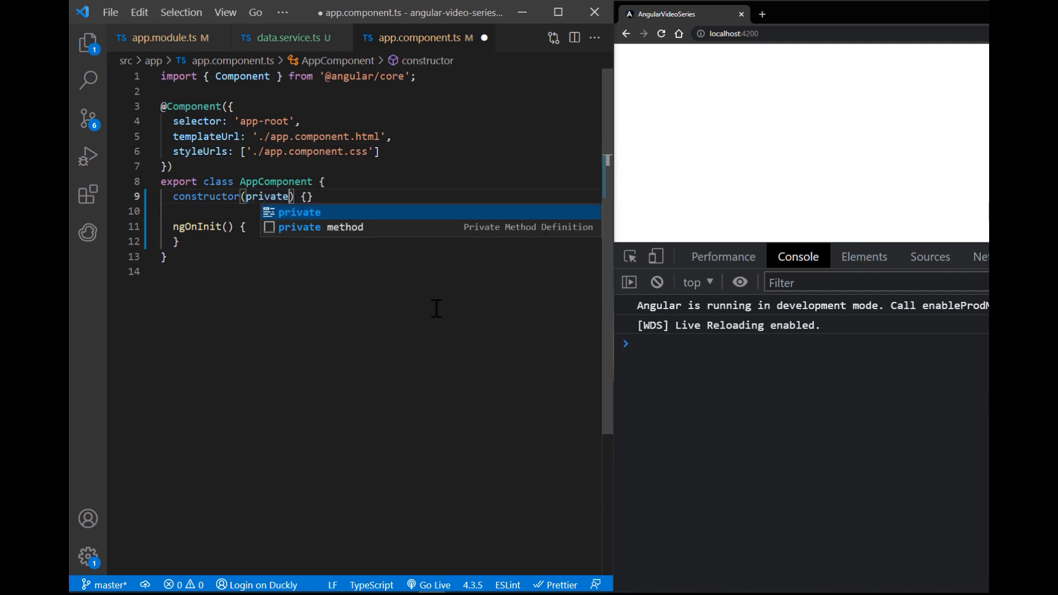
pyautogui.write('dataService: DataService')
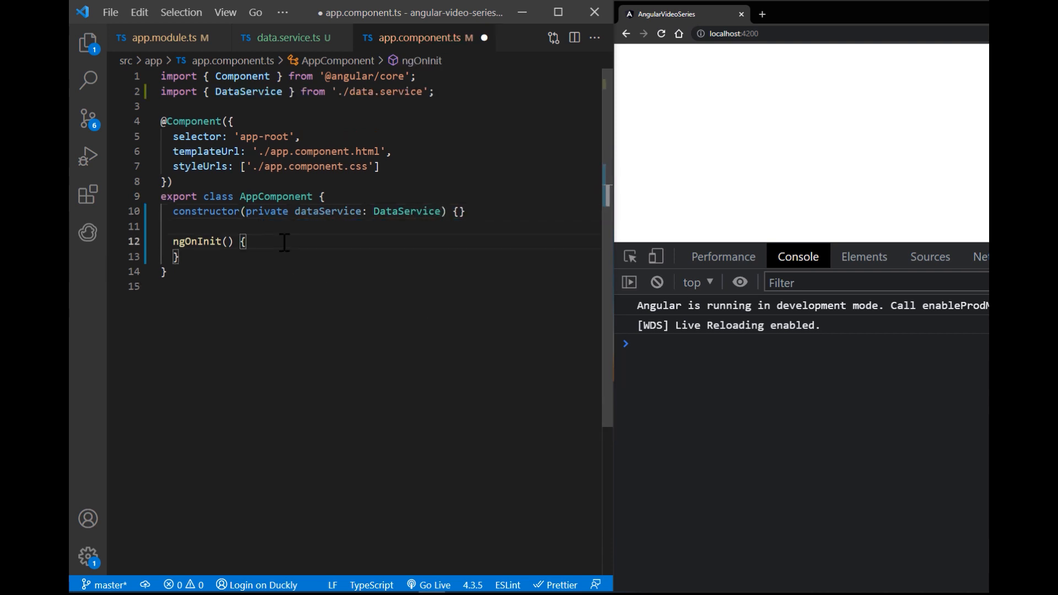
# In ngOnInit subscribe to this.dataService.getData() and console.log the response
pyautogui.write('this')
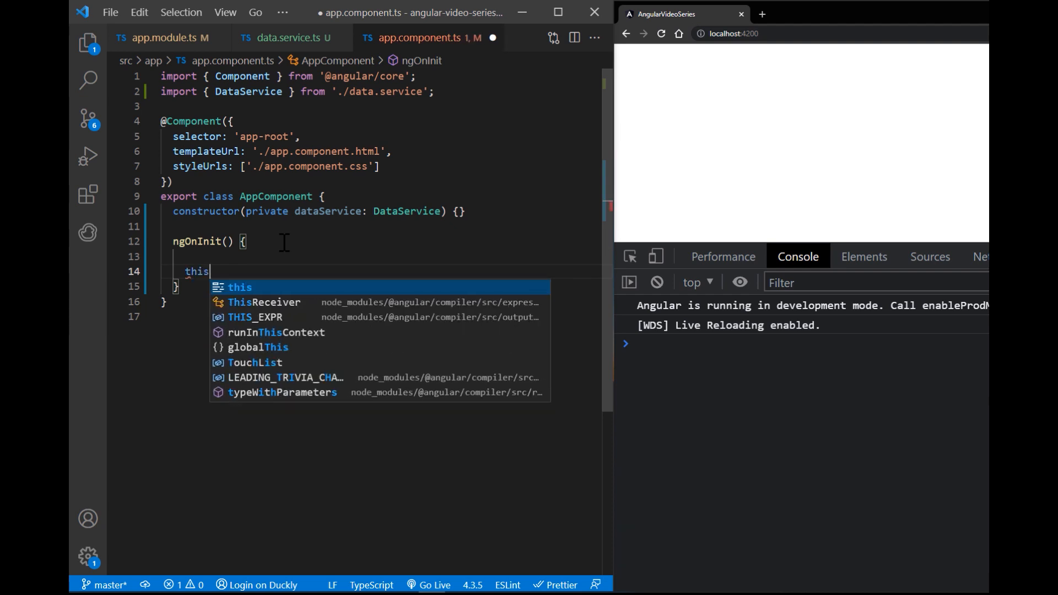
pyautogui.write('.dataService.getData')
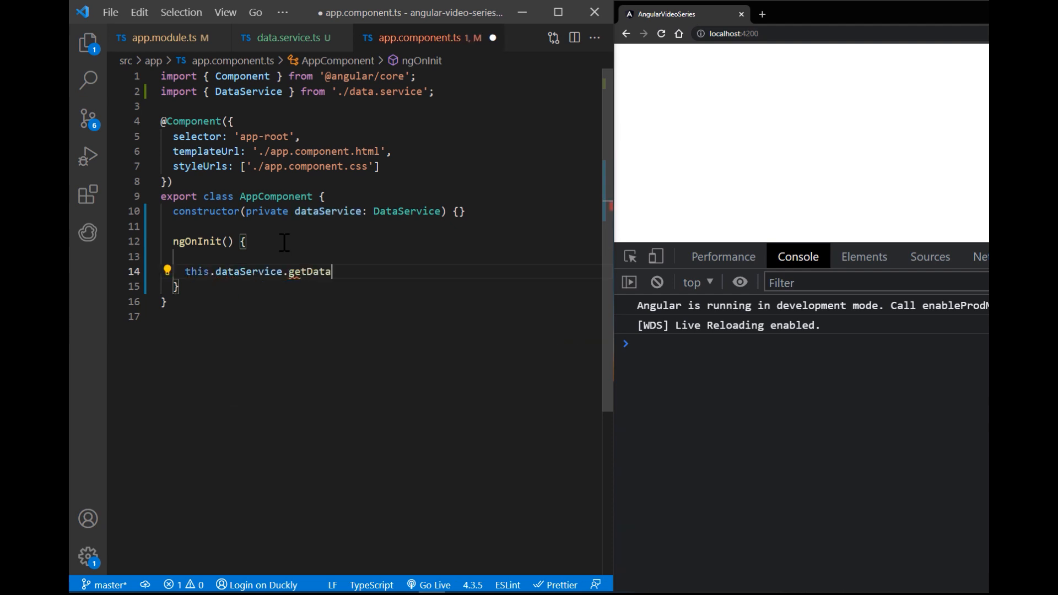
pyautogui.write('().subscribe();')
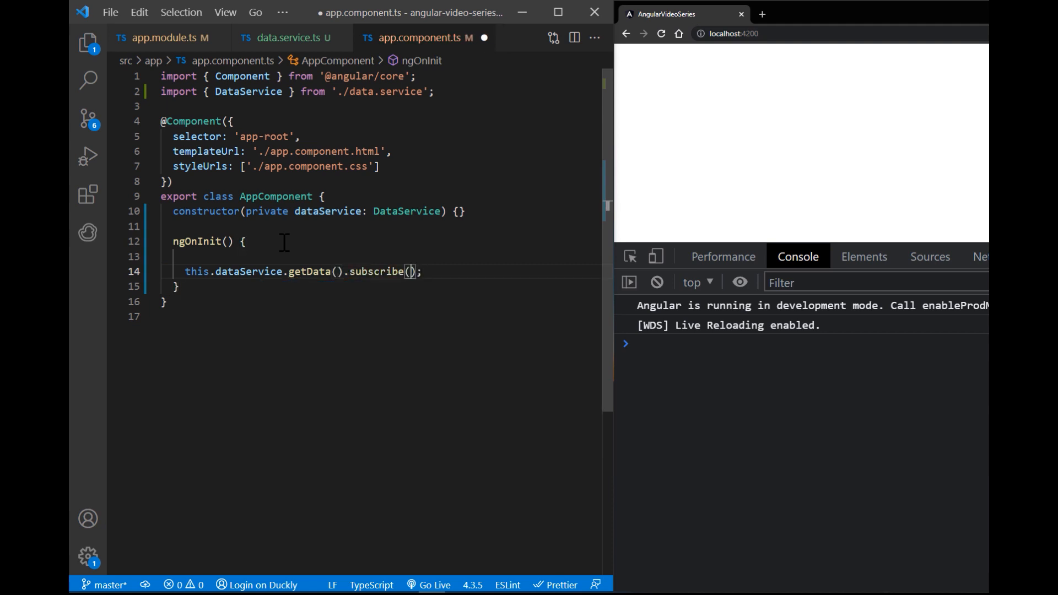
pyautogui.write('() => {')
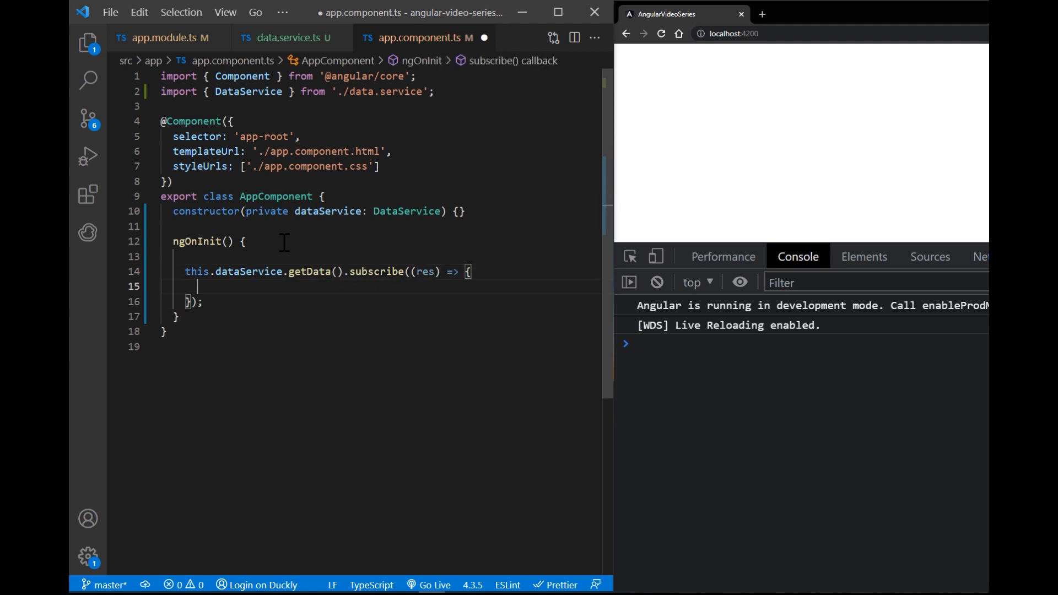
pyautogui.write('console.log(res)')
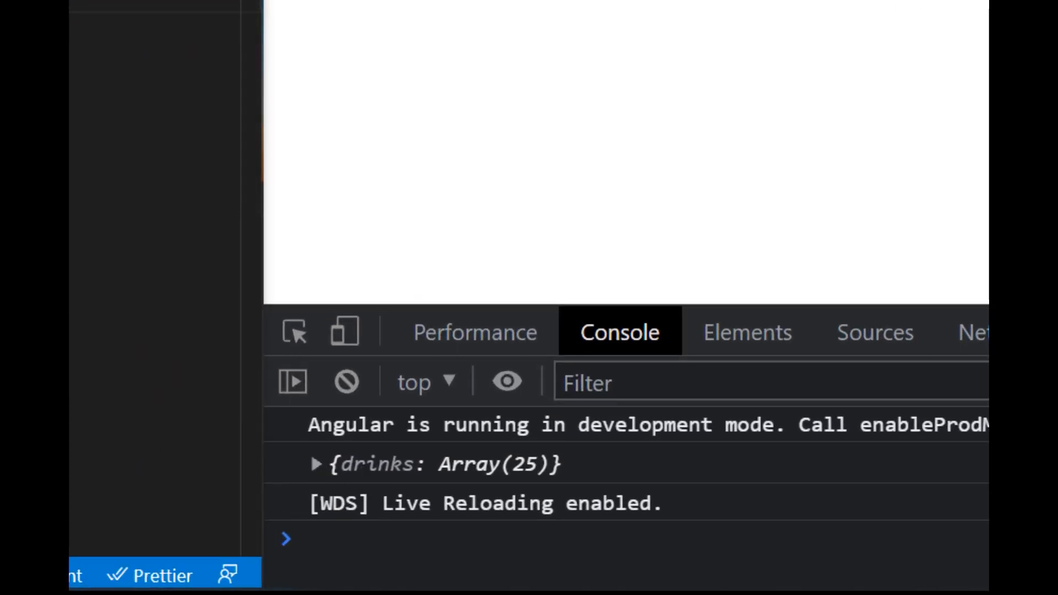
# Expand the logged {drinks: Array(25)} response to show the first drink A1's details
pyautogui.click(315, 464)
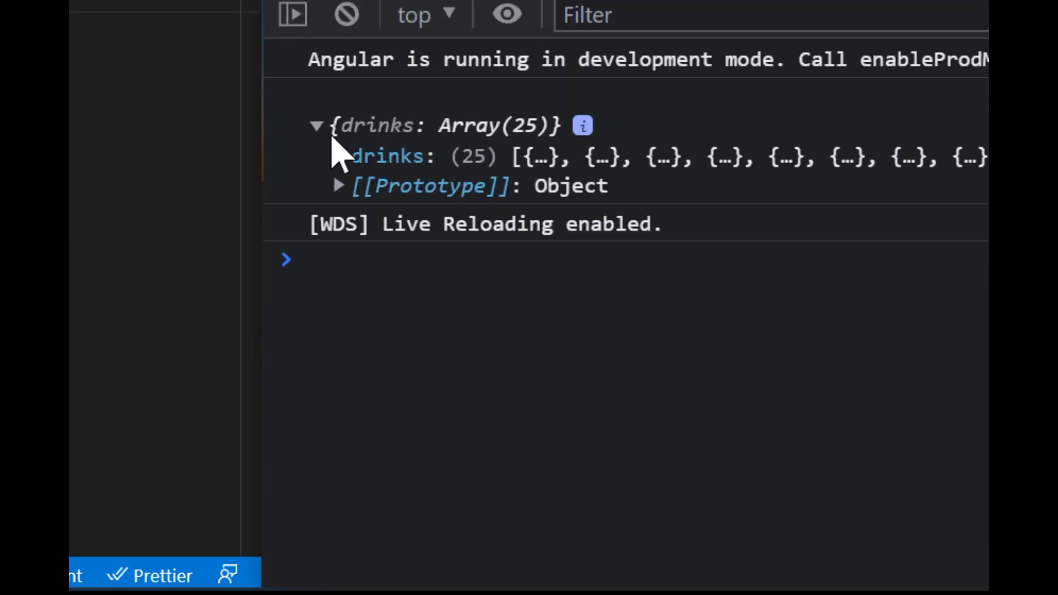
pyautogui.click(341, 155)
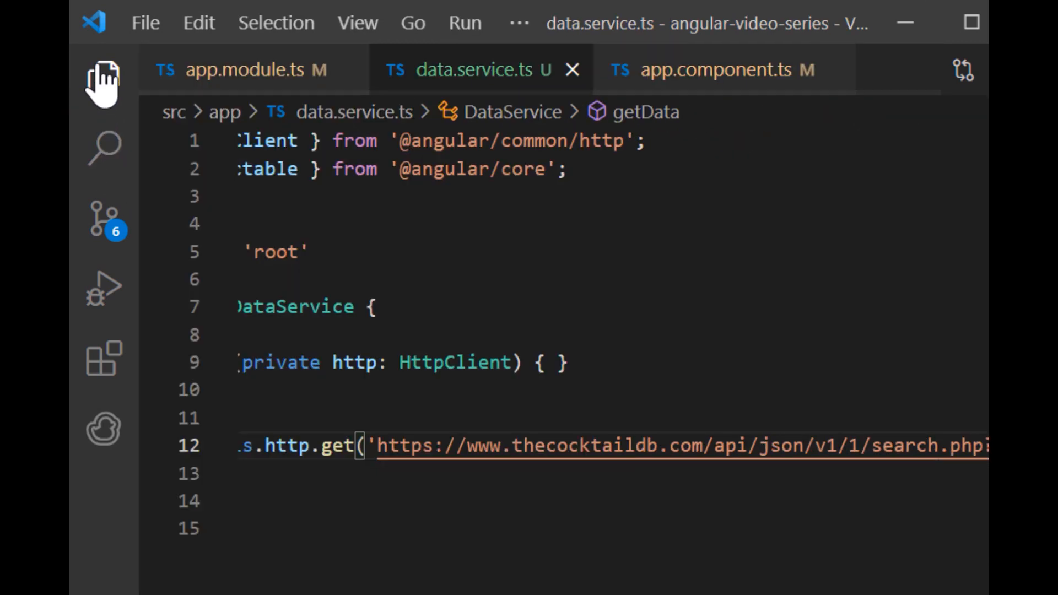
pyautogui.moveTo(102, 77)
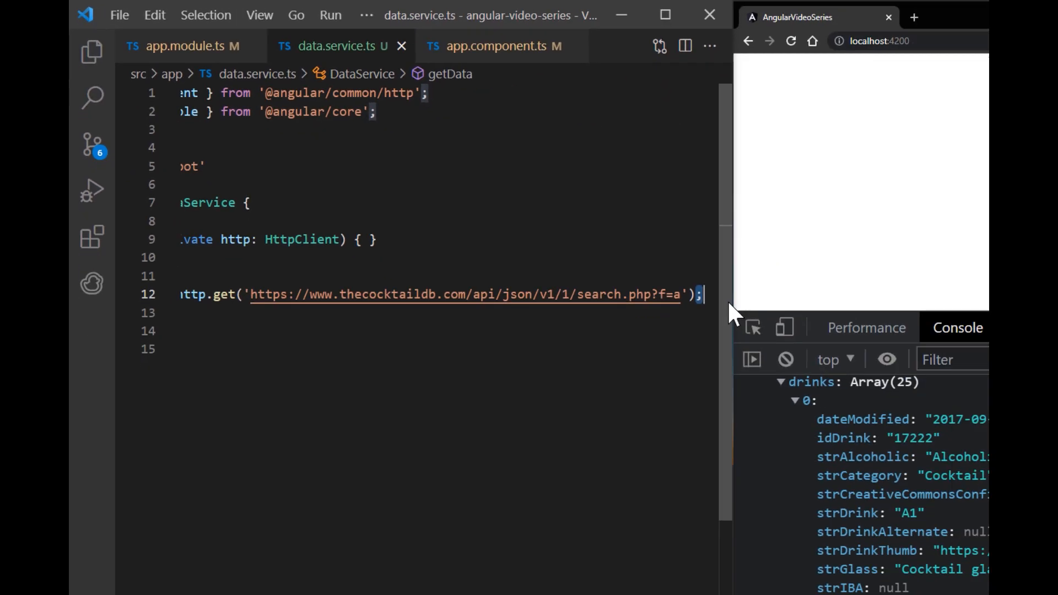
# Pipe getData through catchError that logs the error and returns throwError('Error')
pyautogui.write('.pipe(catchError(')
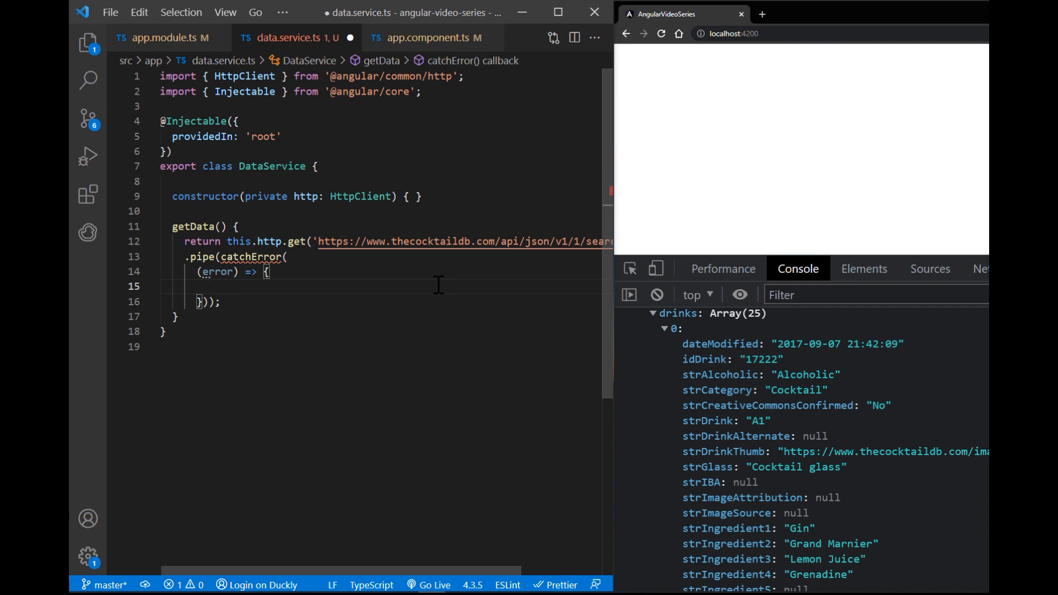
pyautogui.write('console.log(e')
pyautogui.write('return throwError(')
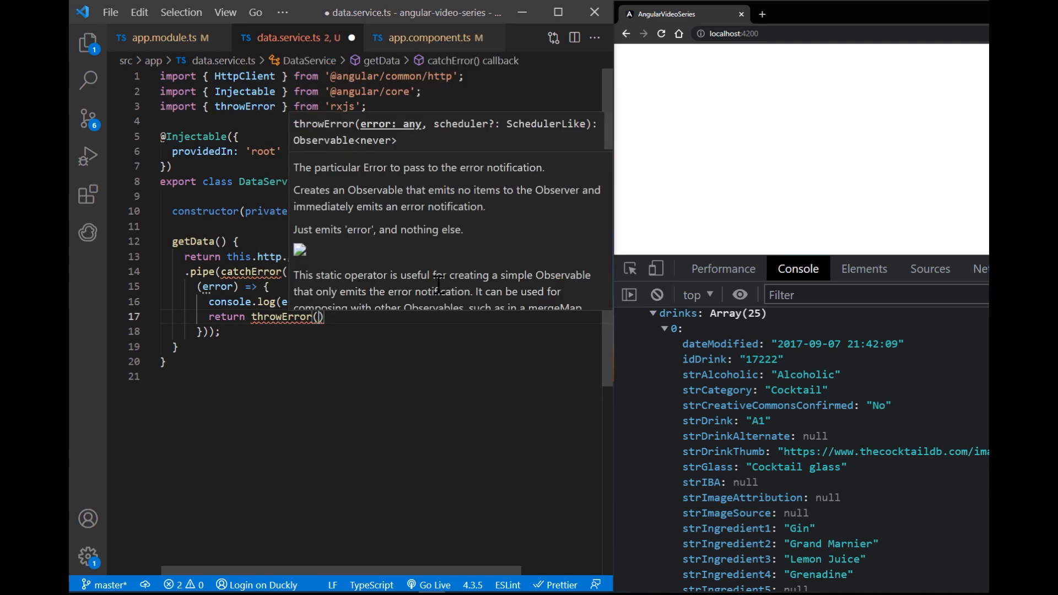
pyautogui.write("' Er'")
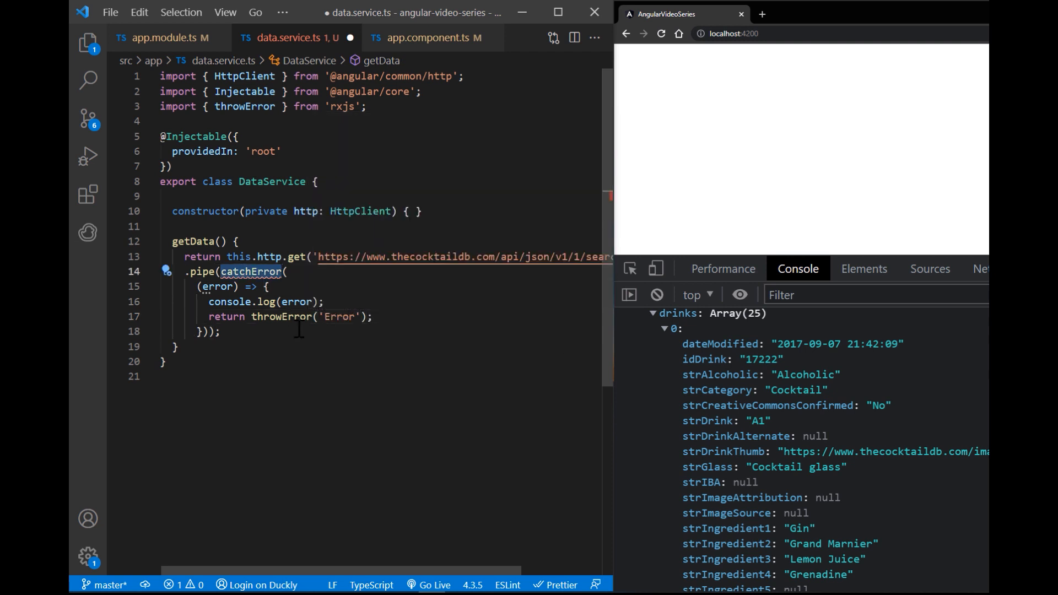
# Import catchError and throwError, then save data.service.ts
pyautogui.write('i')
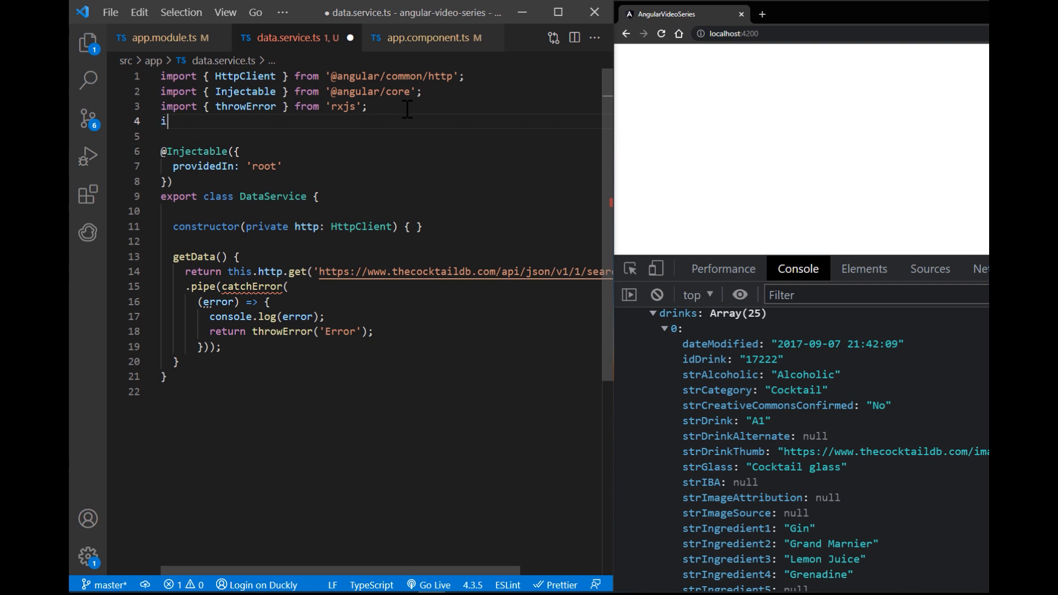
pyautogui.write('mport { catchError } fro')
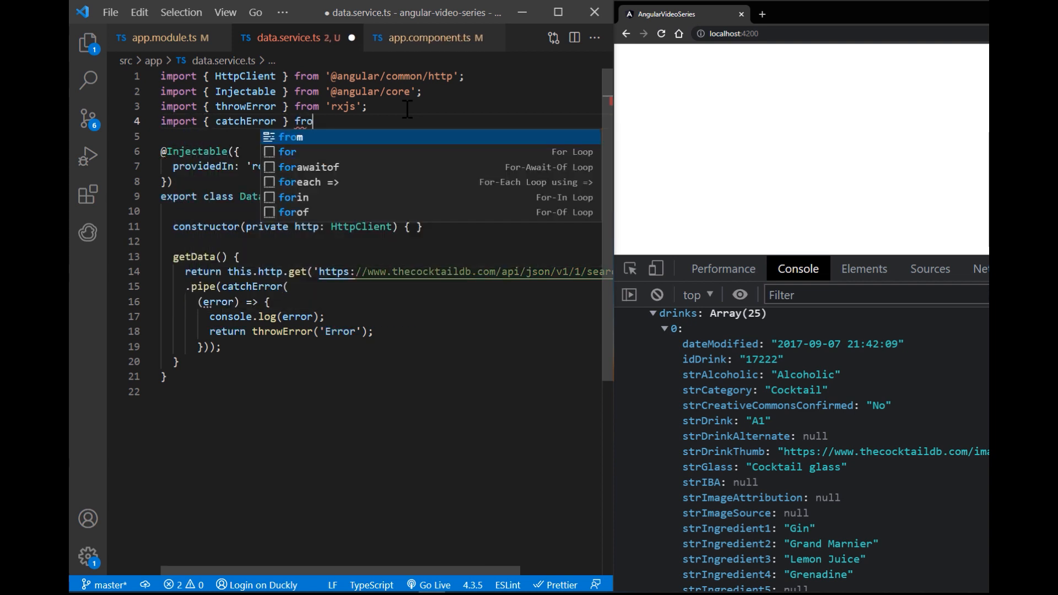
pyautogui.press('BackSpace')
pyautogui.write(" 'rxjs/operators';")
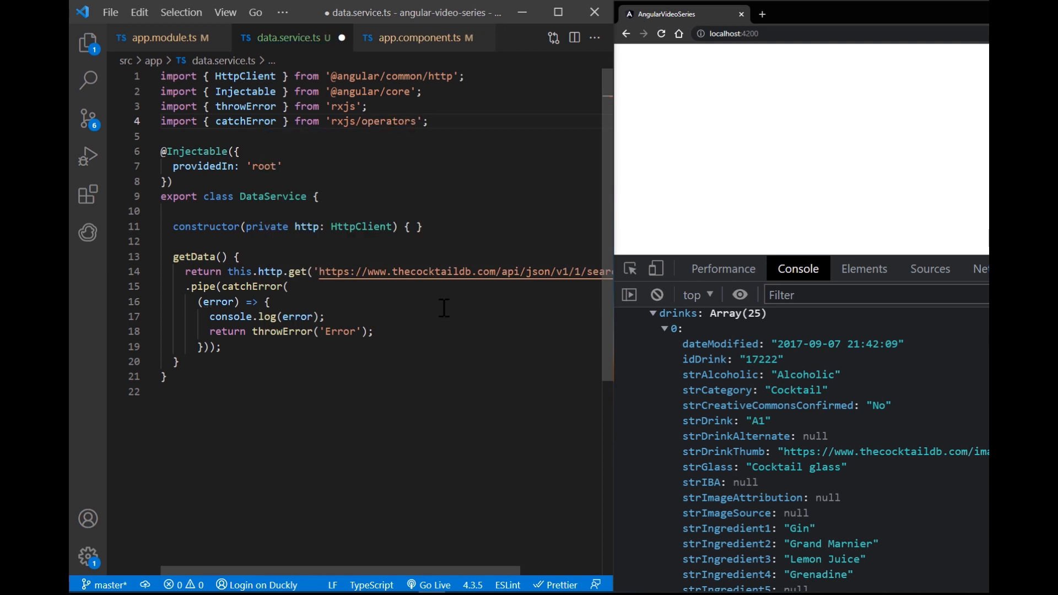
pyautogui.press('ctrl+s')
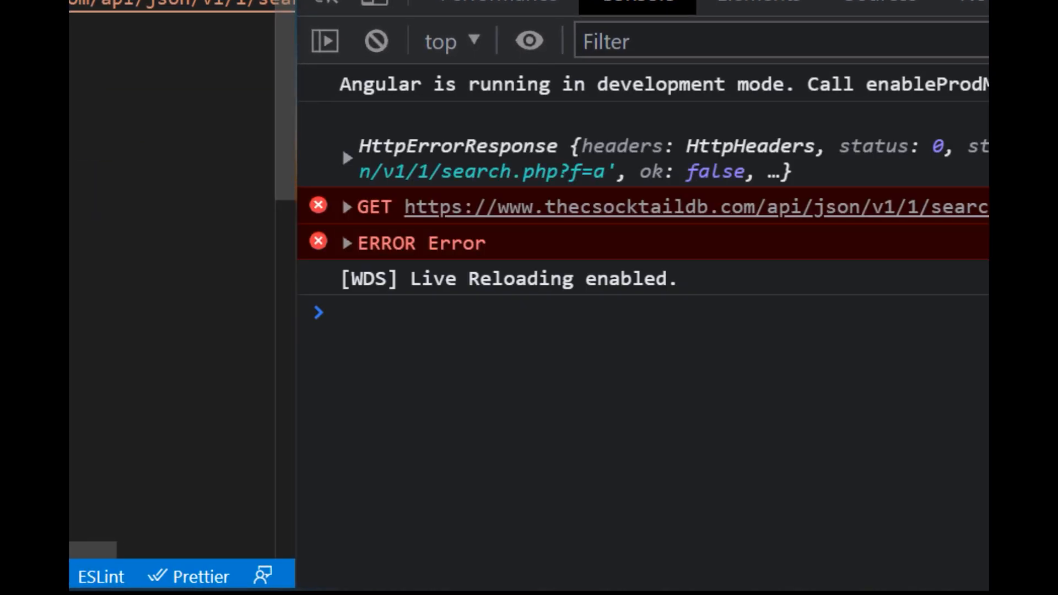
pyautogui.moveTo(401, 280)
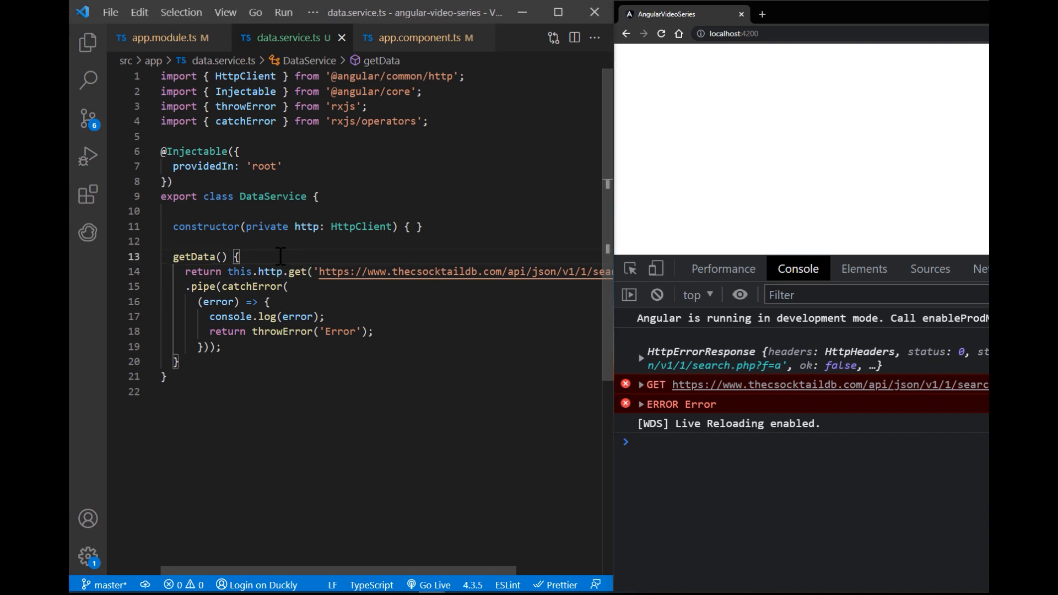
# Declare const httpOptions with new HttpHeaders setting 'Content-Type': 'application/json'
pyautogui.write('const')
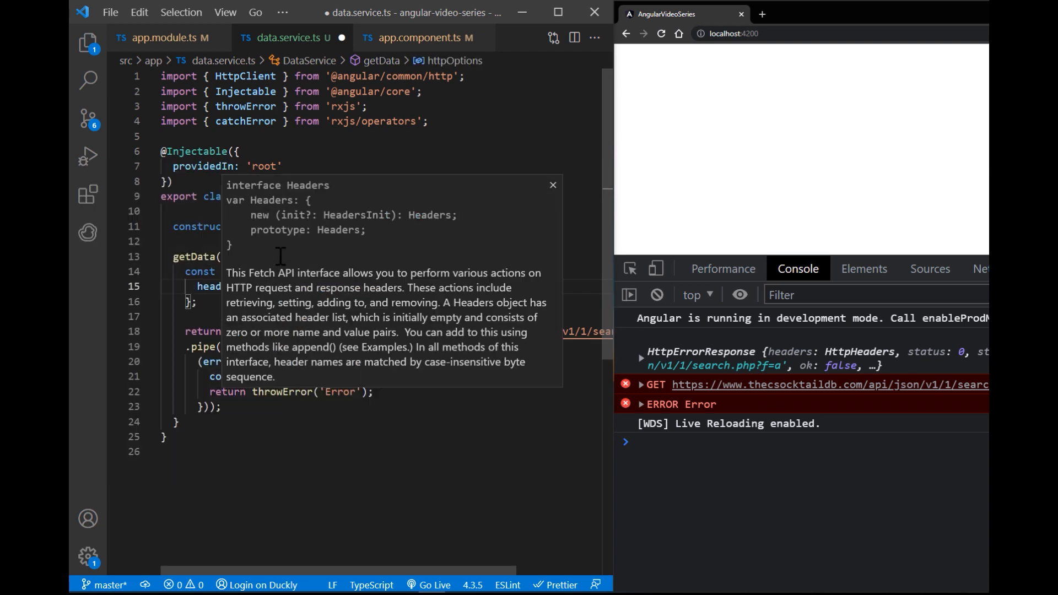
pyautogui.write('new')
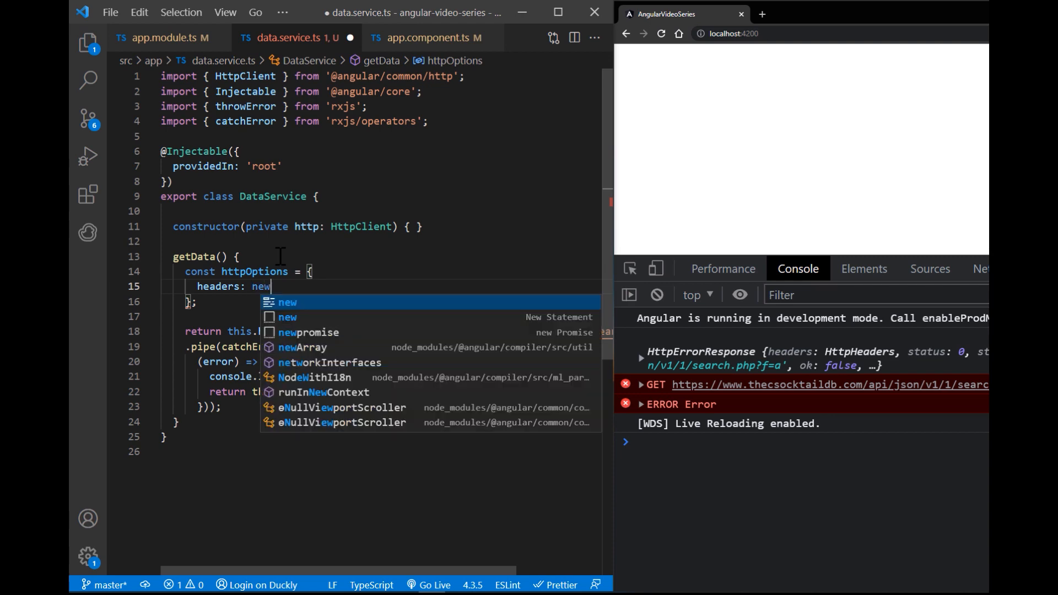
pyautogui.write('HttpHeaders({')
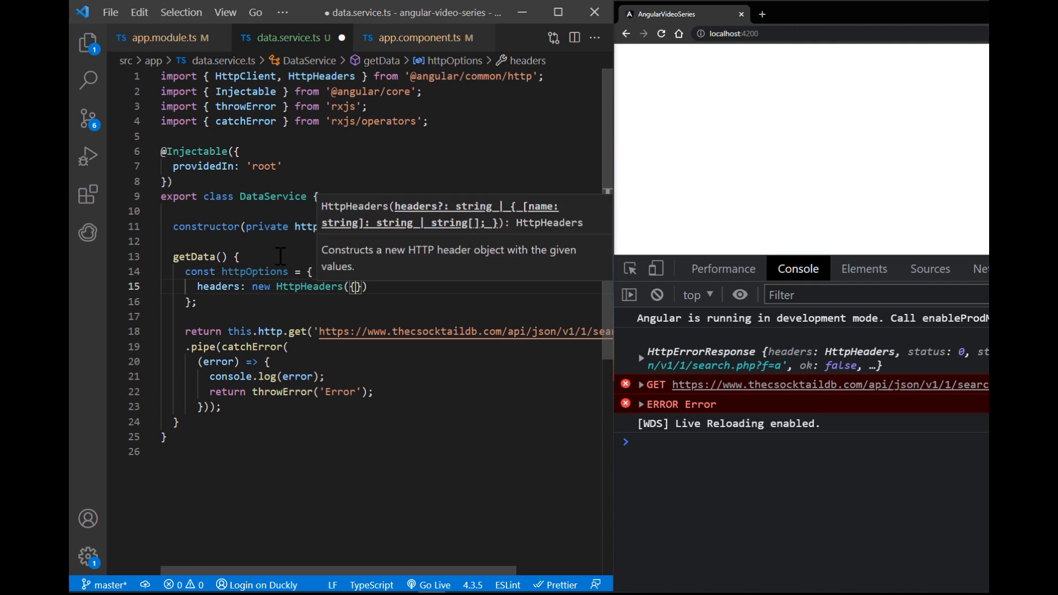
pyautogui.write("'Con'")
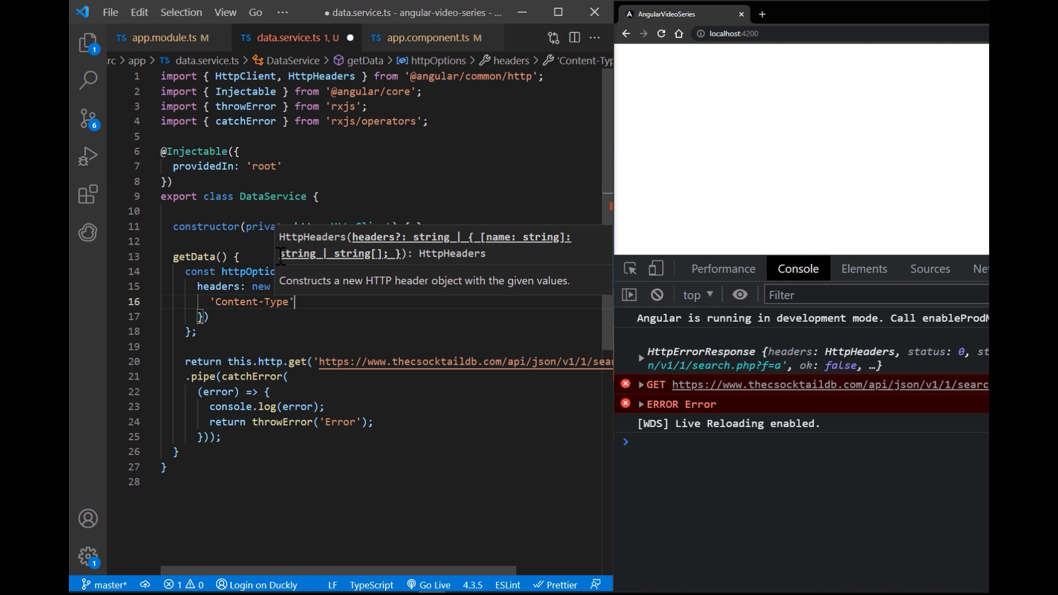
pyautogui.write(": 'applicatio")
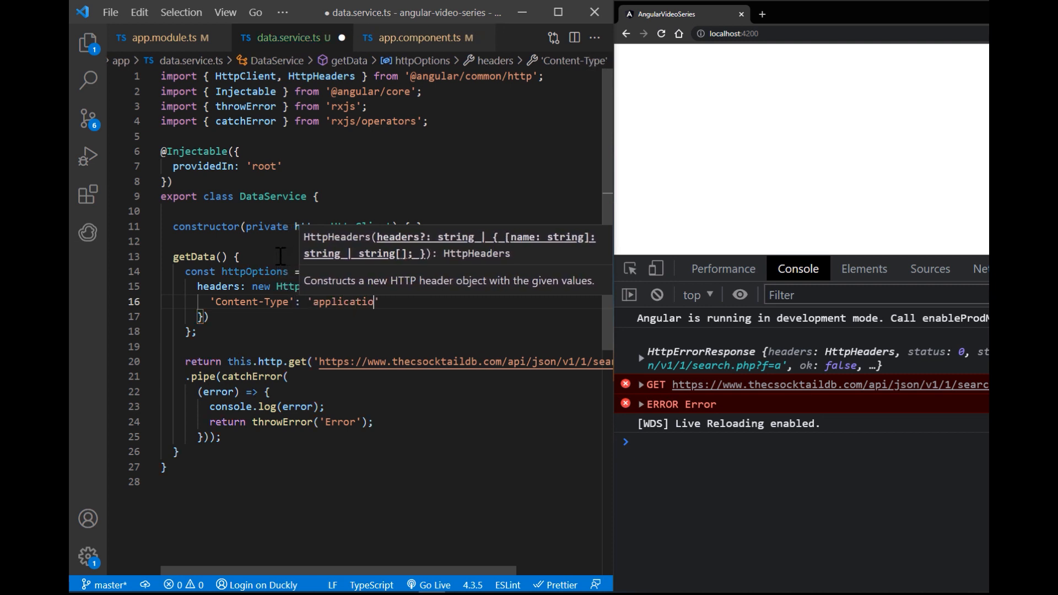
pyautogui.write("n/json'")
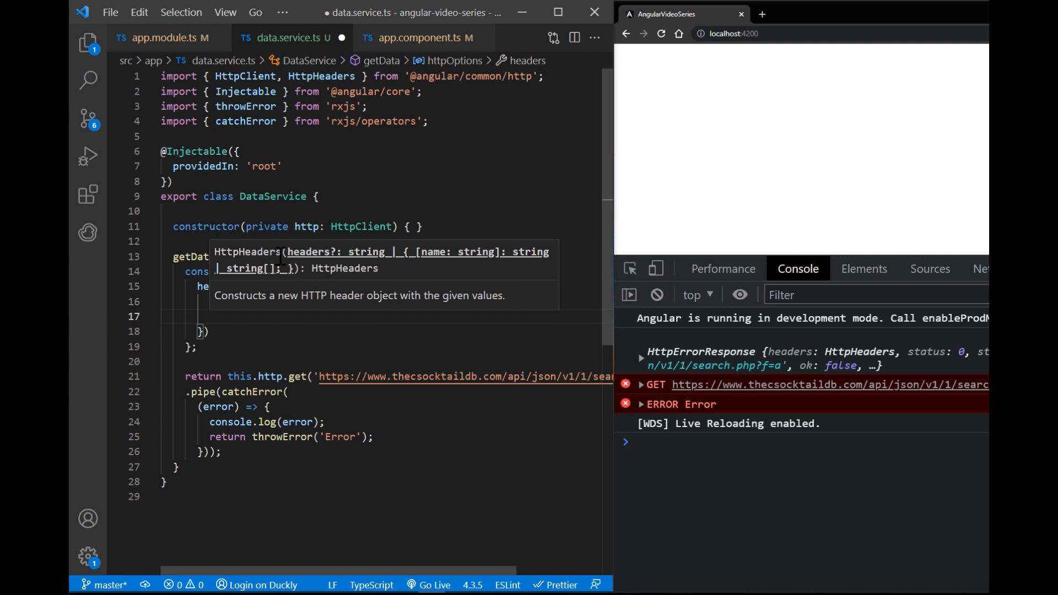
# Add an Authorization: 'Bearer …' header to the HttpHeaders
pyautogui.write('Authorization')
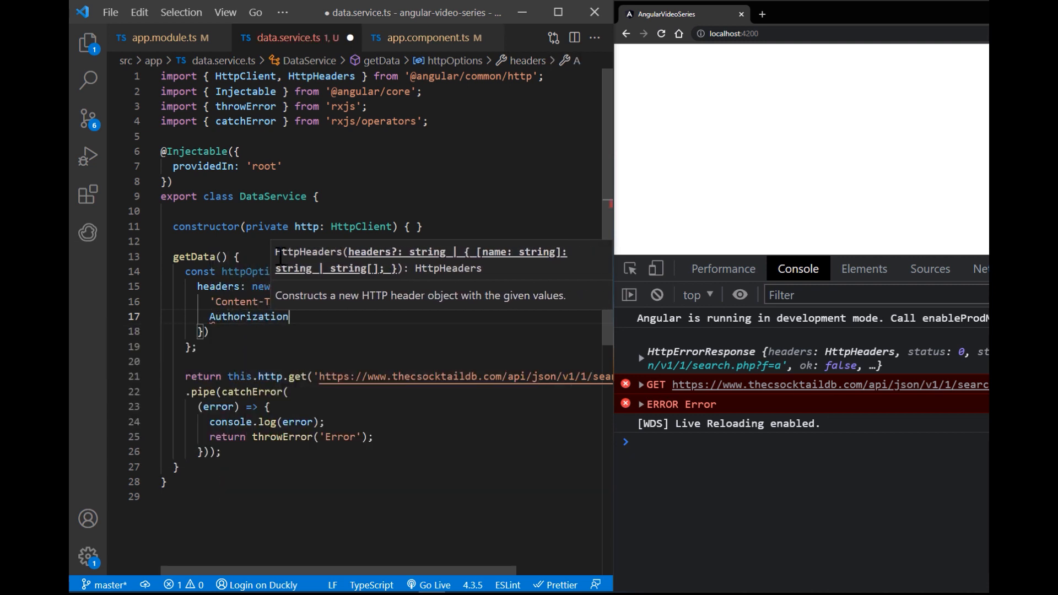
pyautogui.write(": '")
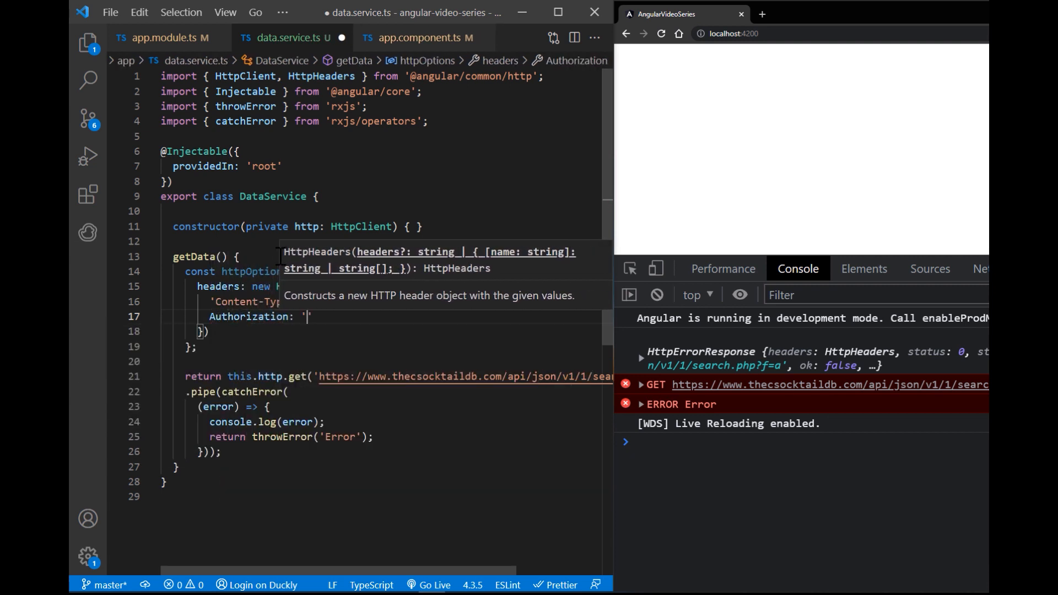
pyautogui.write('Bea')
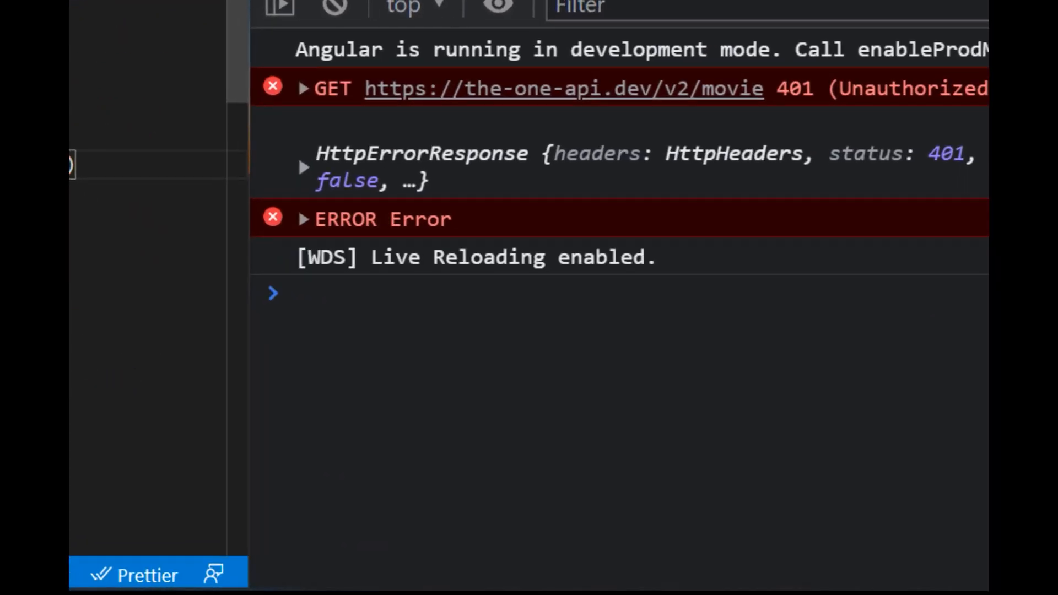
# Inspect the 401 HttpErrorResponse, then pass httpOptions as the second argument to the movie GET
pyautogui.click(303, 166)
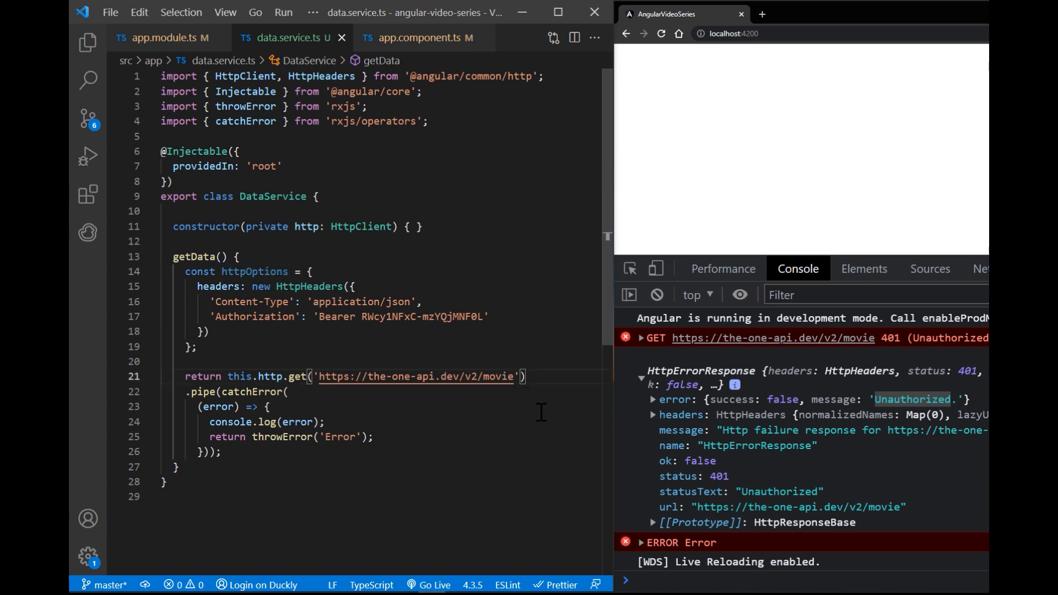
pyautogui.write(', httpOptions)')
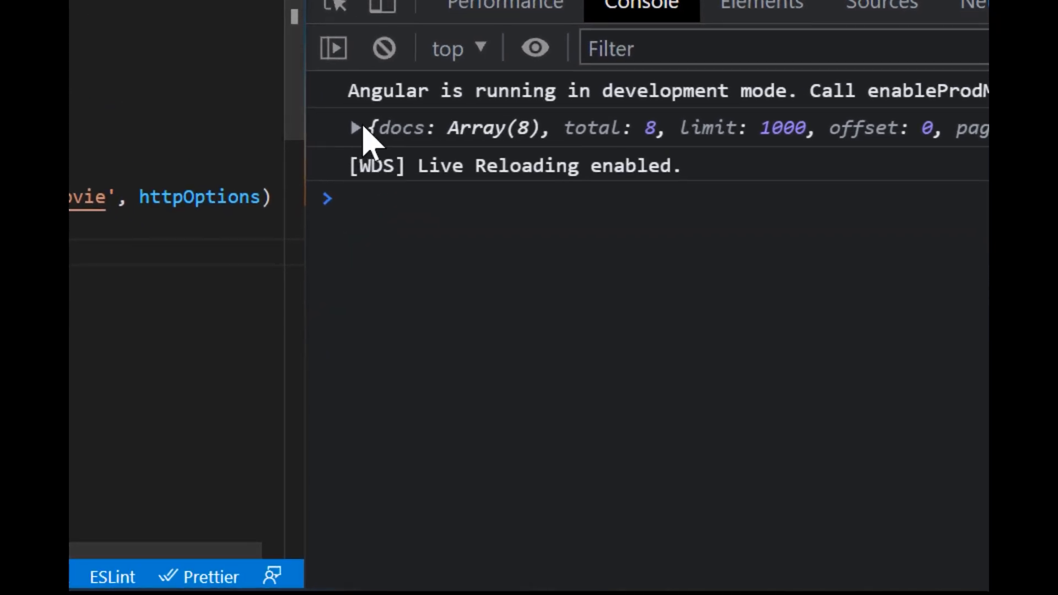
# Expand the {docs: Array(8)} movie response to show entry 0 'The Lord of the Rings Series'
pyautogui.click(356, 128)
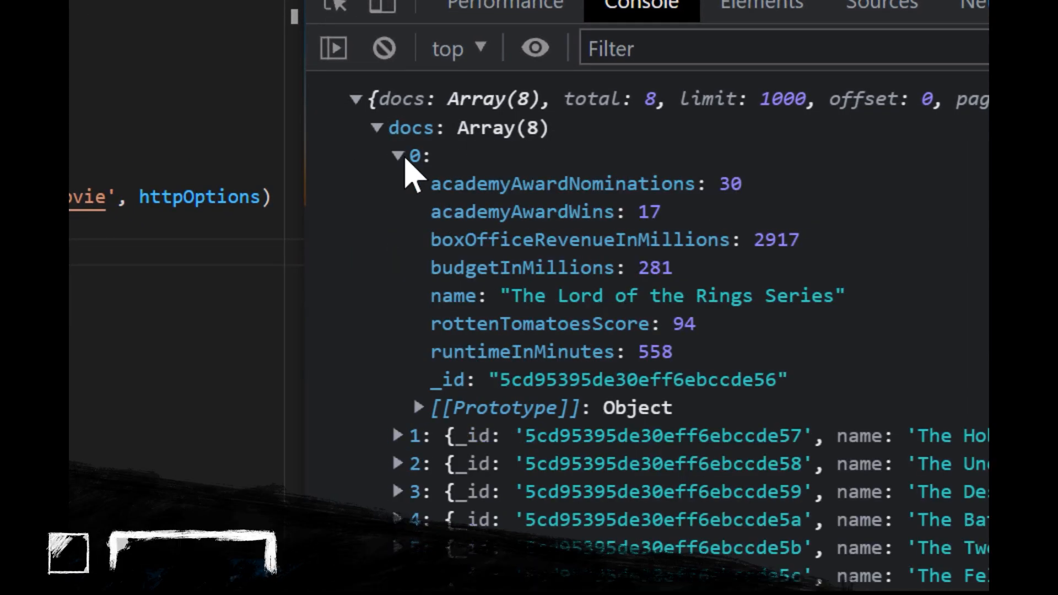
pyautogui.scroll(-3)
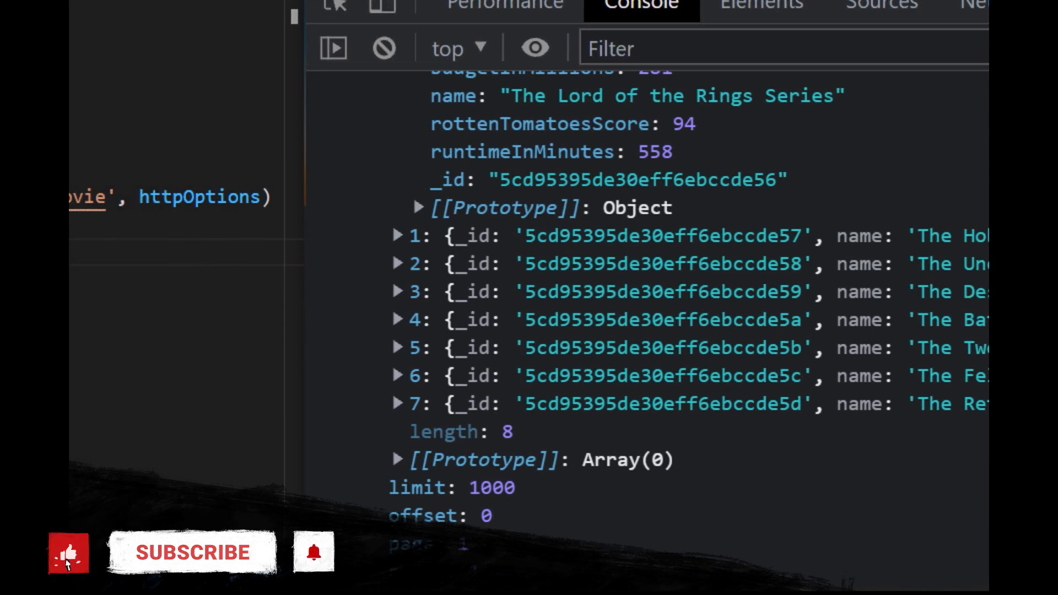
pyautogui.click(194, 552)
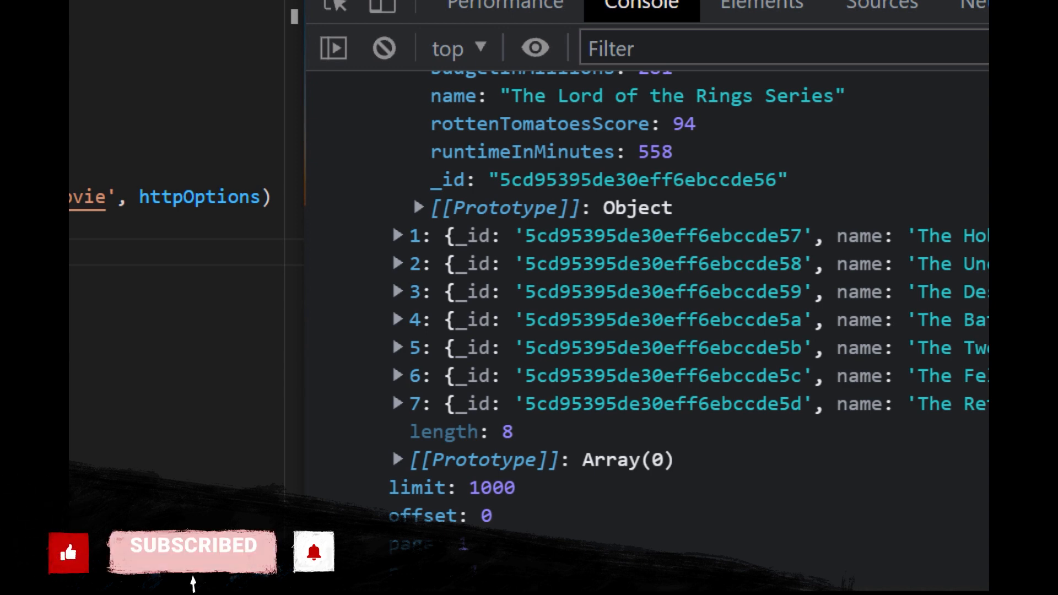